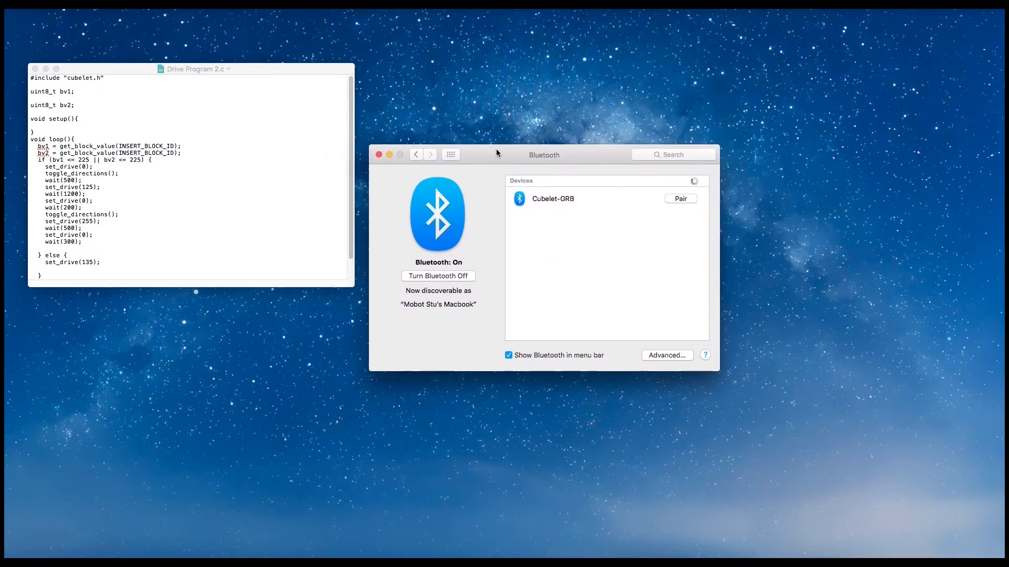
mouse_move(561, 217)
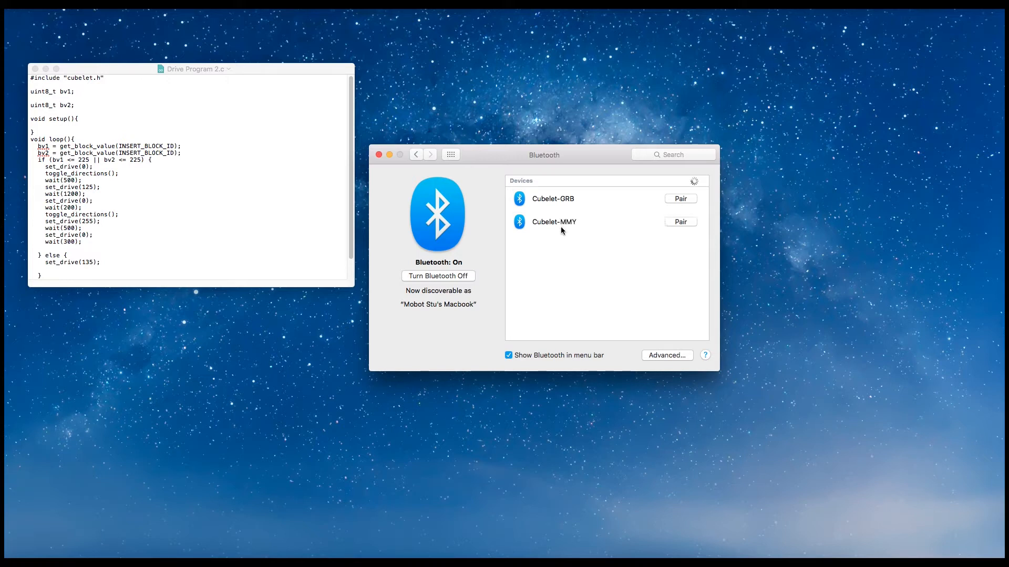
Step: Pair the Mac with the Cubelet-MMY block in Bluetooth preferences
click(680, 222)
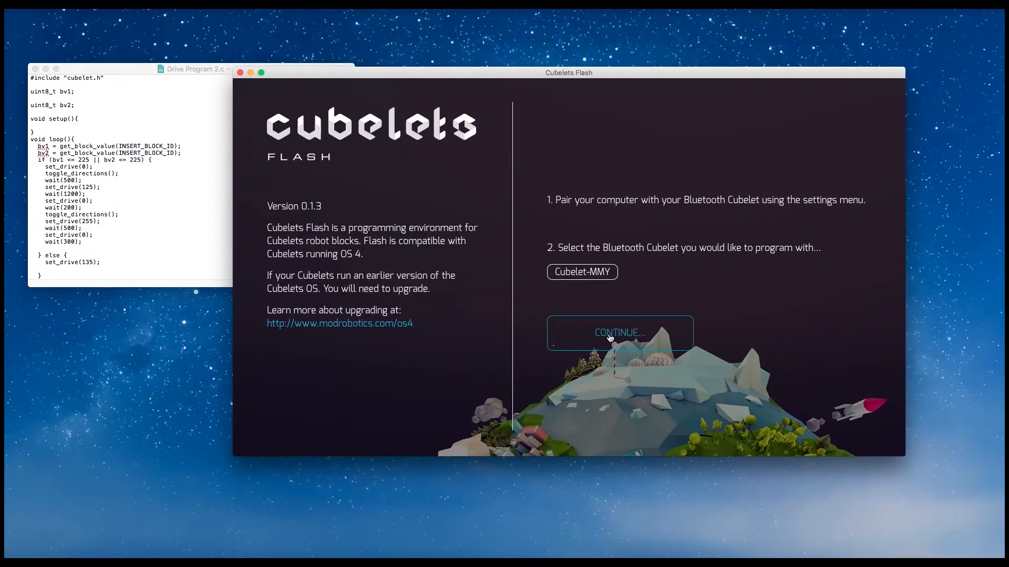
Step: Connect Cubelets Flash to Cubelet-MMY and load its block network
click(619, 333)
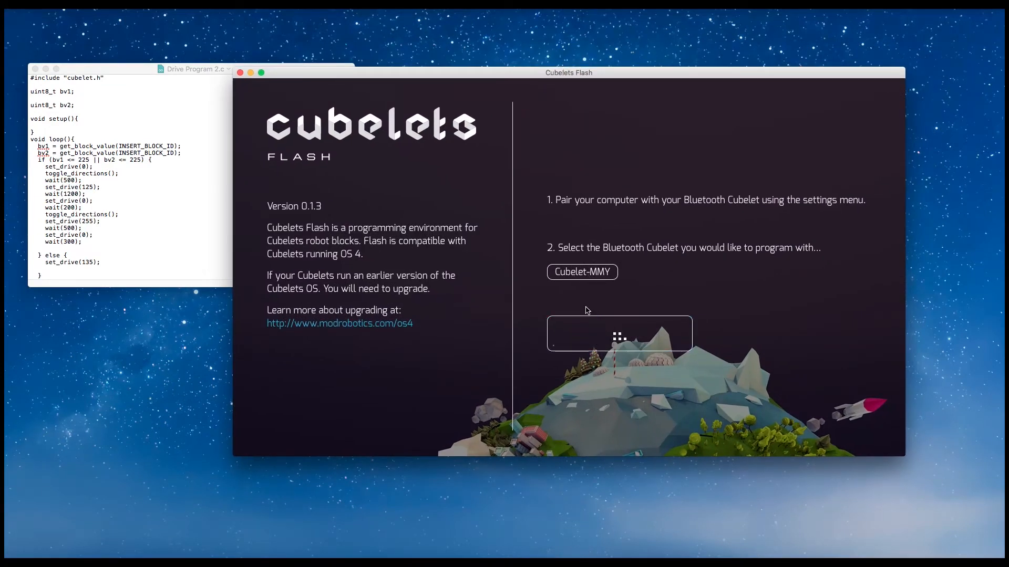
click(581, 272)
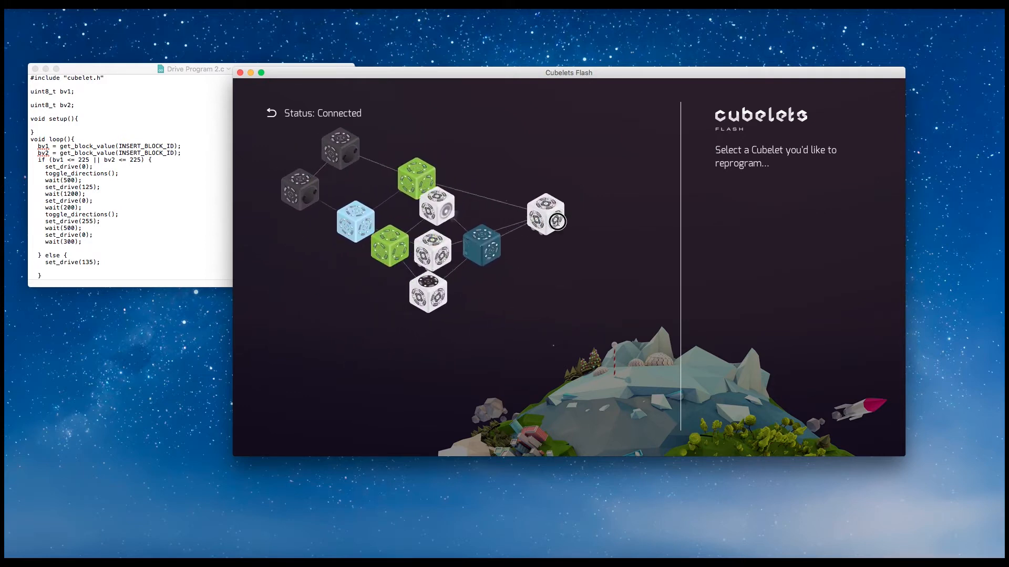
Step: View the Flashlight block's details, then the Distance block's ID 287667
click(545, 214)
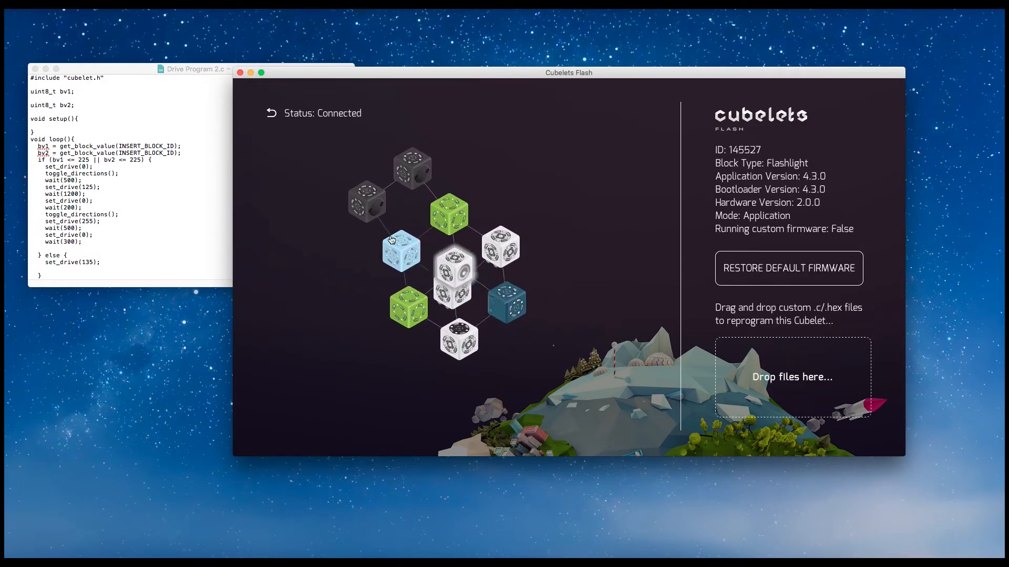
click(368, 200)
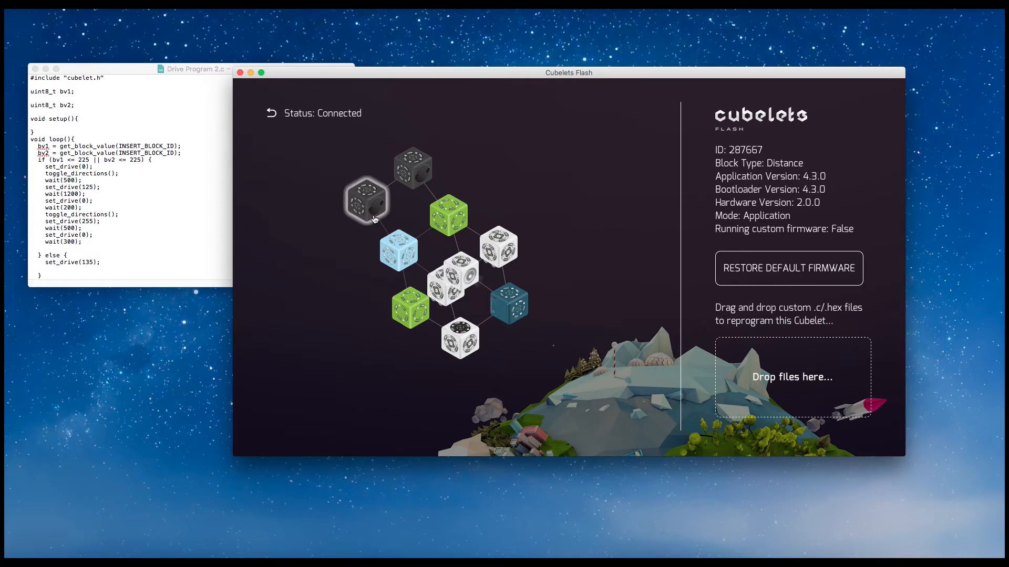
mouse_move(371, 220)
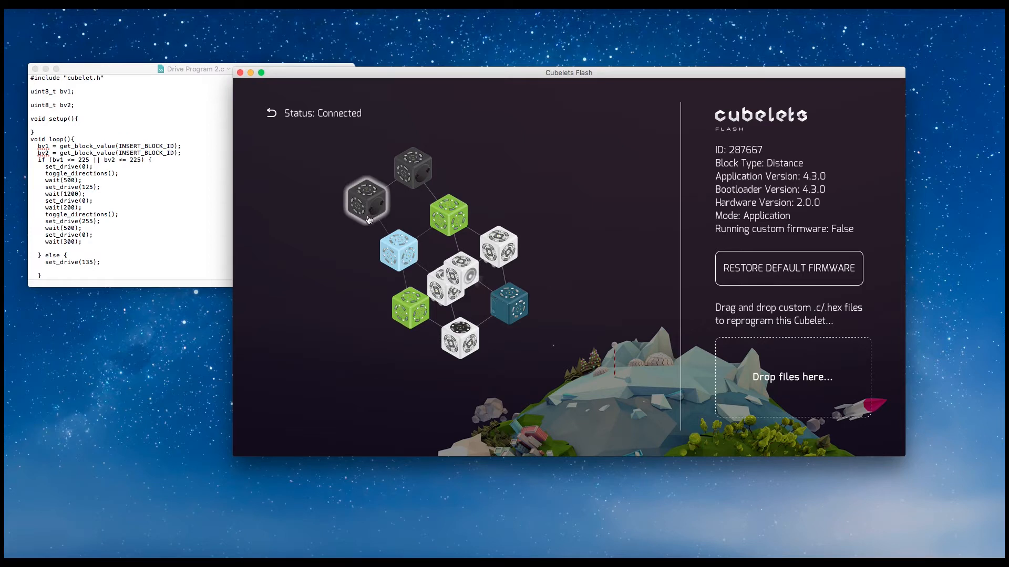
mouse_move(756, 145)
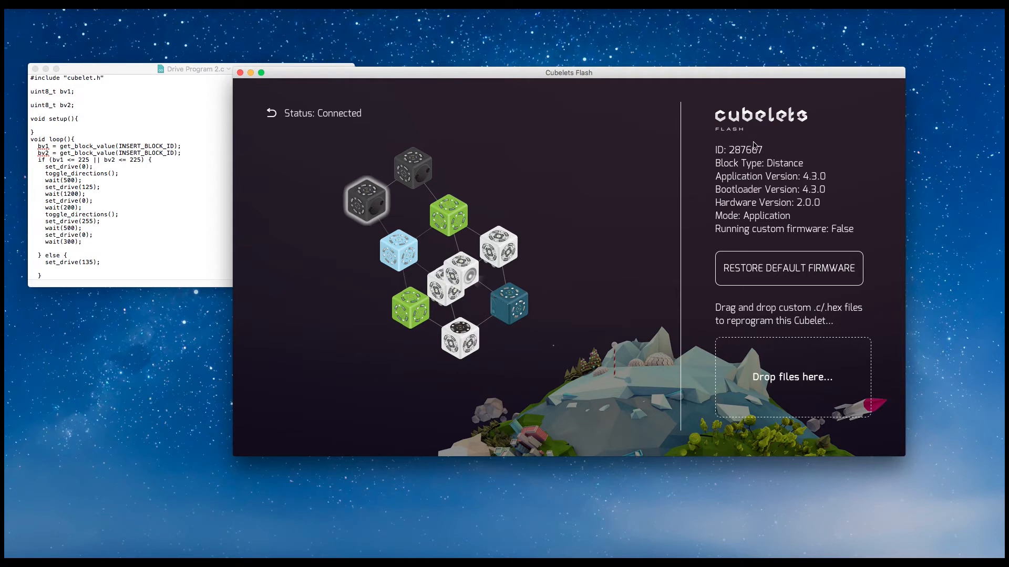
mouse_move(762, 149)
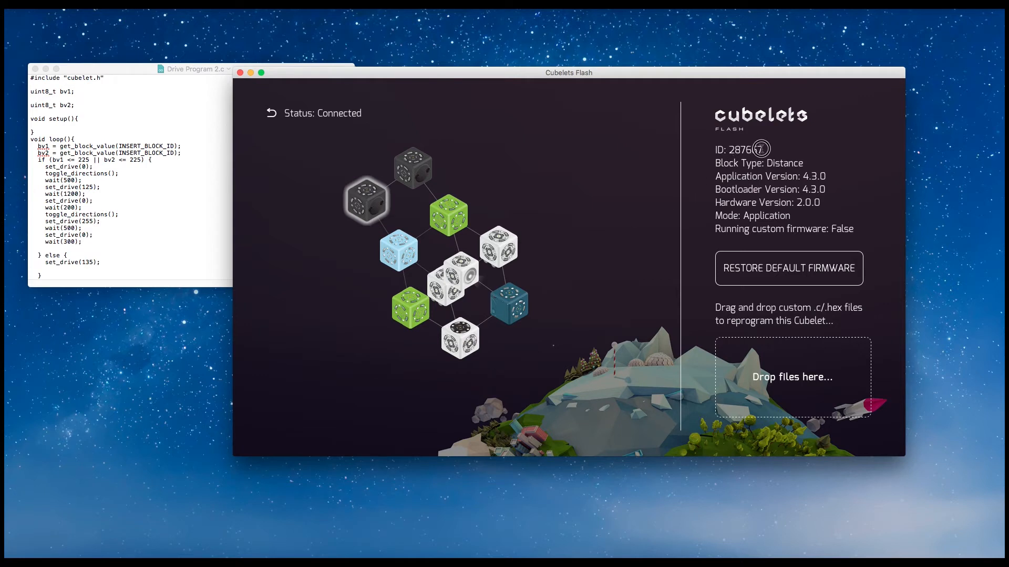
Step: Paste Distance ID 287667 into bv1, replacing INSERT_BLOCK_ID in Drive Program 2.c
double_click(745, 149)
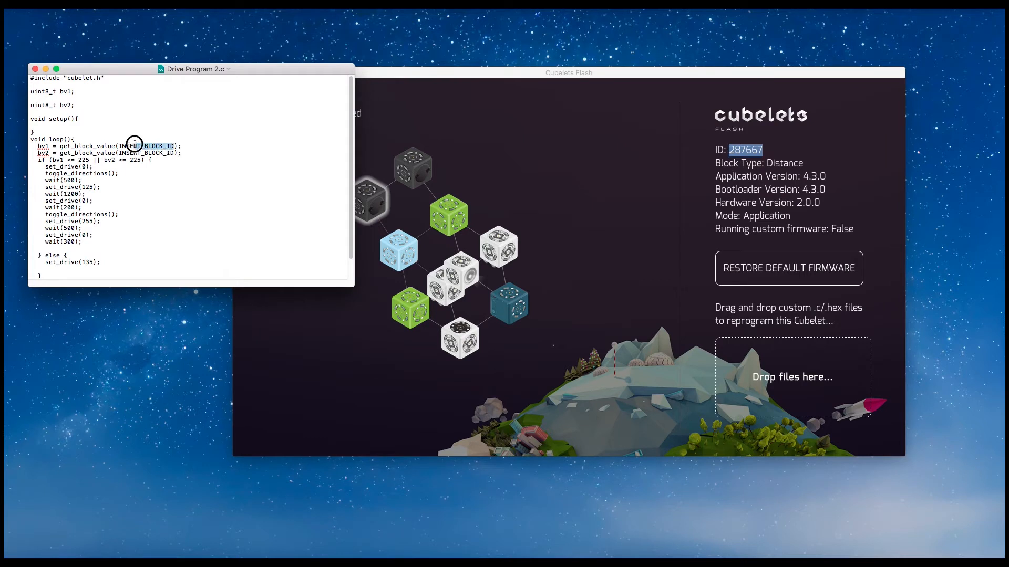
text(287667)
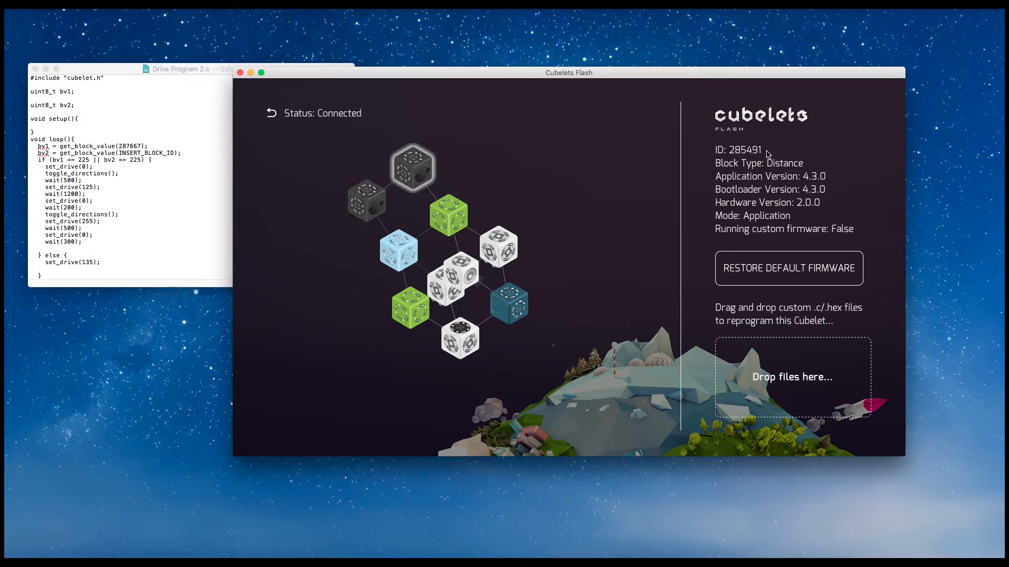
double_click(743, 150)
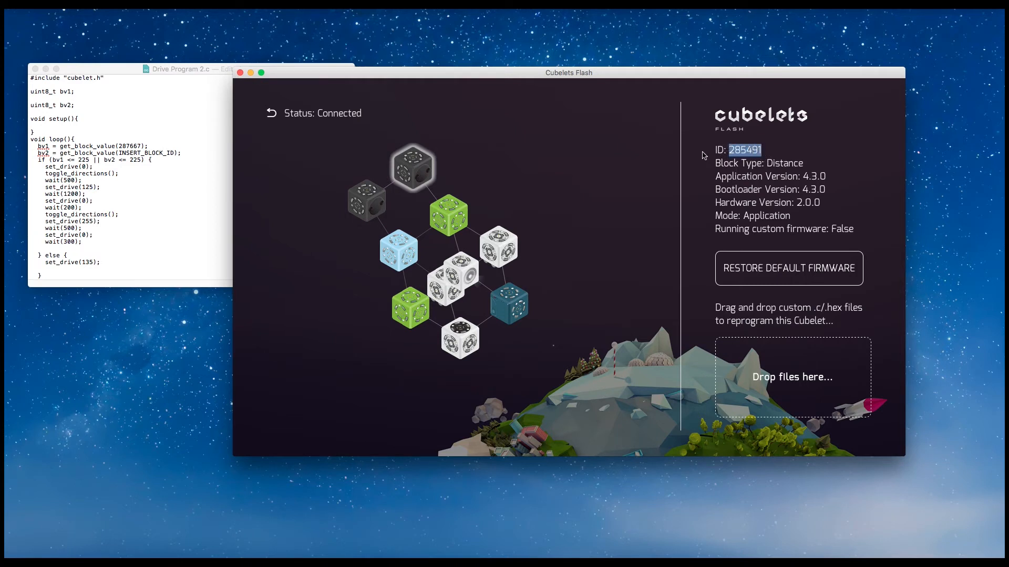
click(170, 154)
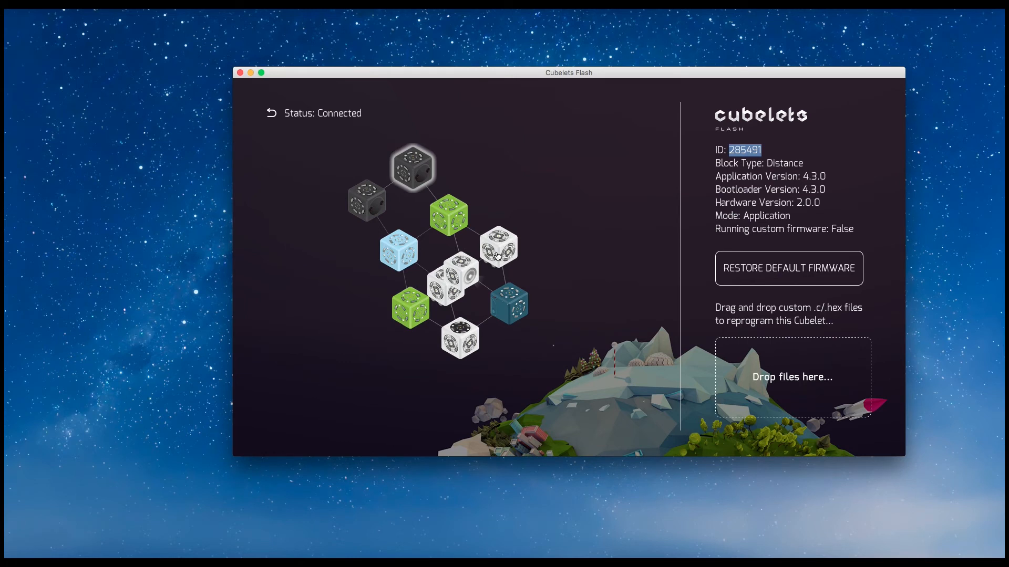
Step: Select the white Drive cube, ID 190448, to reprogram
click(499, 244)
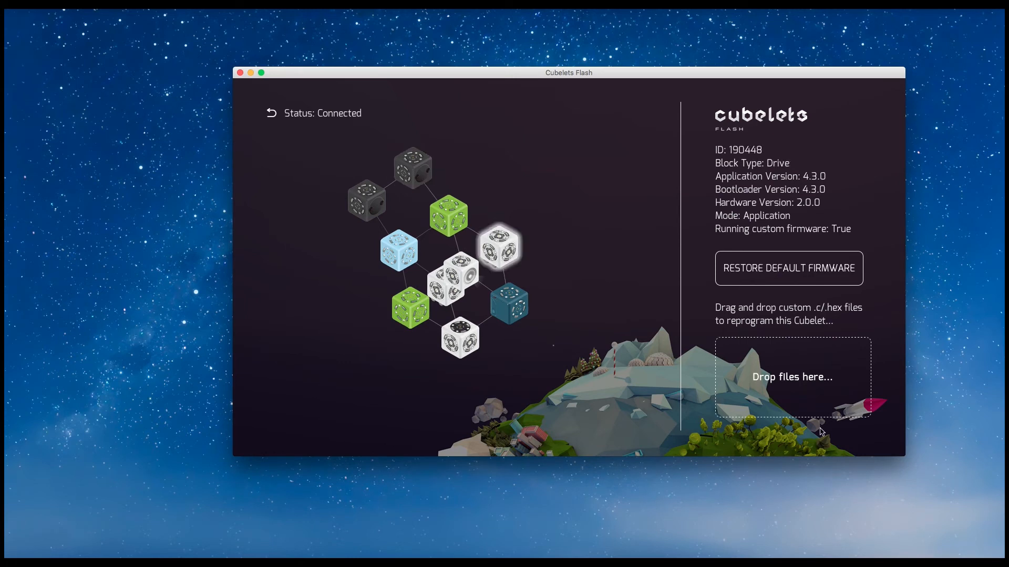